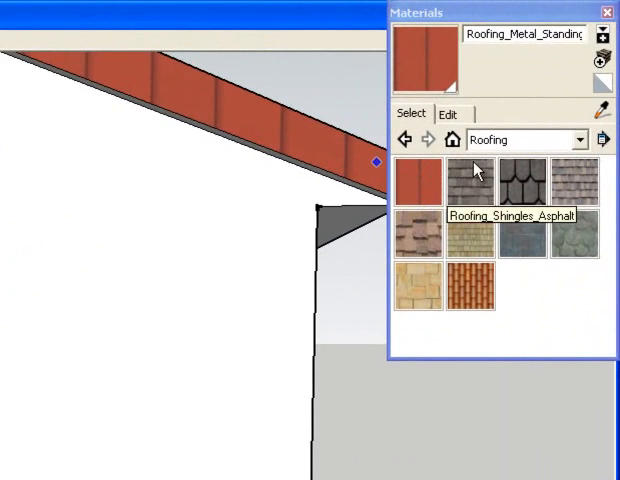
Select Wood_Cherry_Original from the Wood category in the Materials panel.
{"action": "left_click", "coordinate": [580, 140]}
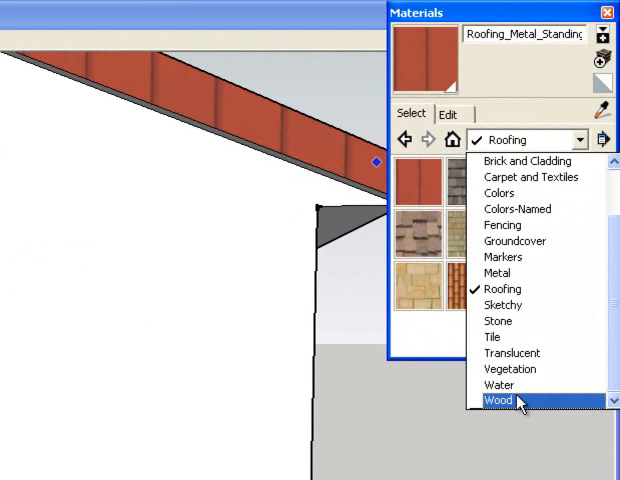
{"action": "left_click", "coordinate": [500, 400]}
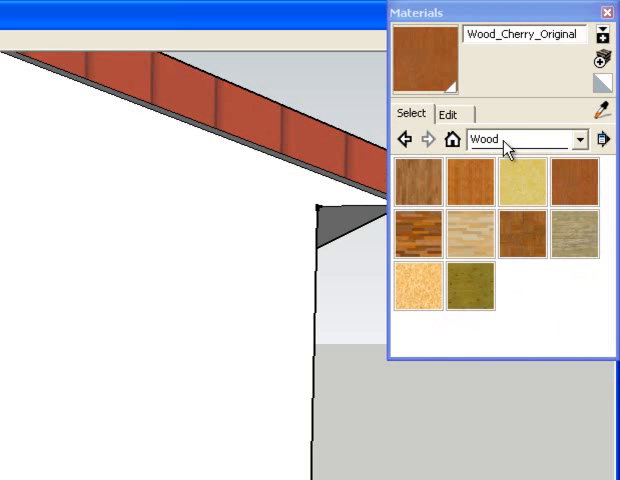
{"action": "left_click", "coordinate": [584, 138]}
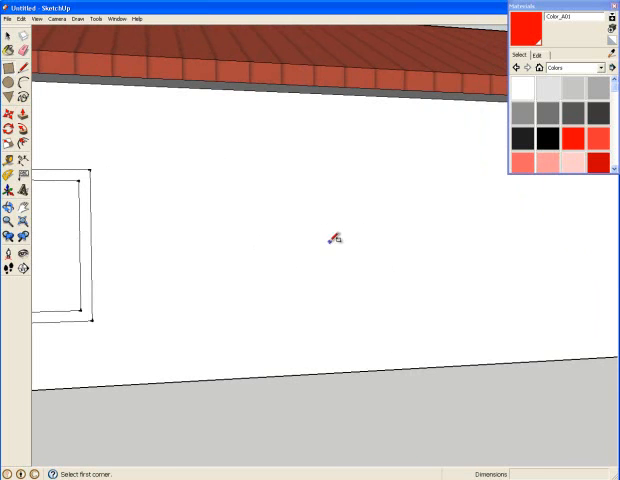
Draw the second window rectangle on the front wall beside the existing opening.
{"action": "left_click_drag", "start_coordinate": [226, 176], "coordinate": [336, 254]}
{"action": "type", "text": "3',4'"}
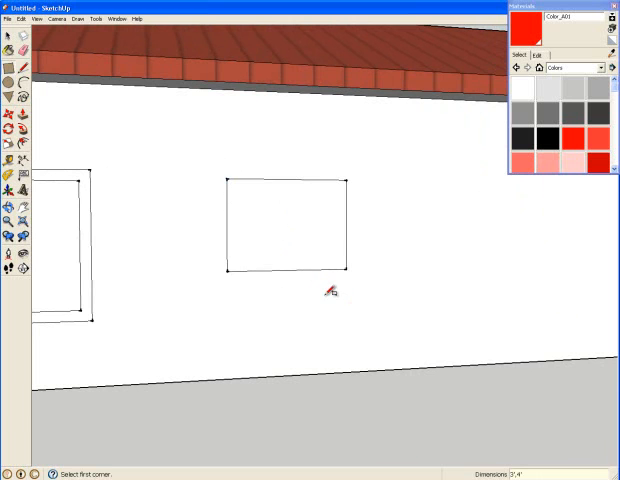
{"action": "mouse_move", "coordinate": [462, 178]}
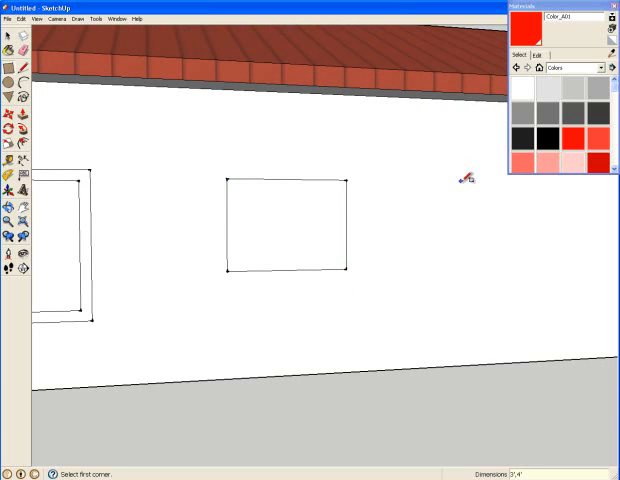
{"action": "mouse_move", "coordinate": [32, 86]}
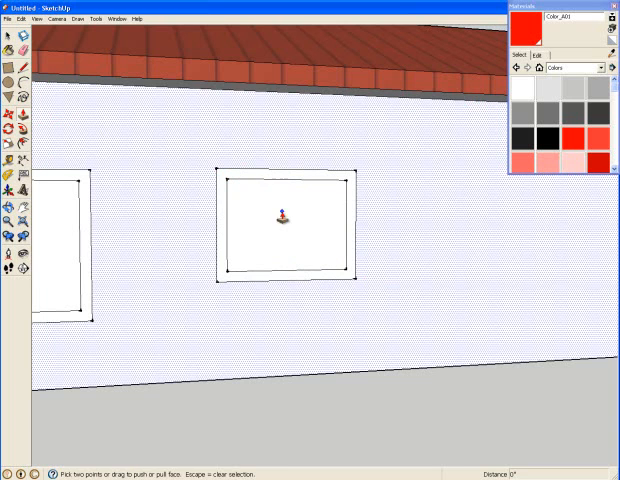
Recess the inner window pane into the wall with Push/Pull.
{"action": "left_click_drag", "start_coordinate": [284, 216], "coordinate": [350, 210]}
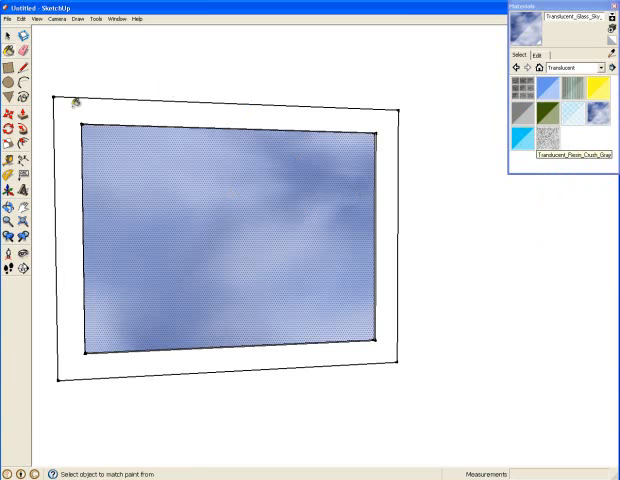
Paint the window pane with the translucent sky-blue glass material.
{"action": "left_click", "coordinate": [604, 68]}
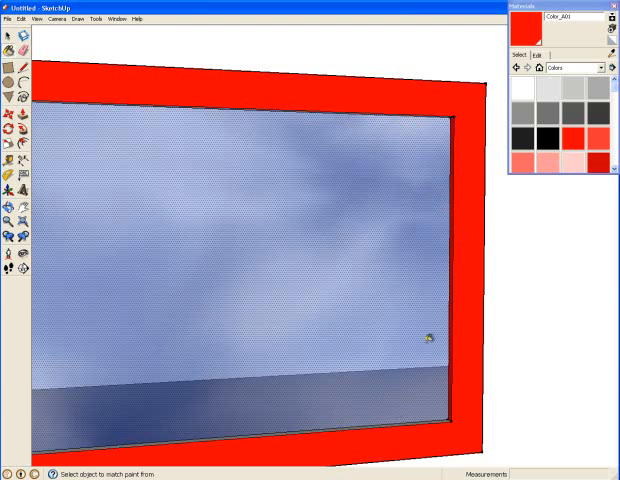
{"action": "mouse_move", "coordinate": [436, 416]}
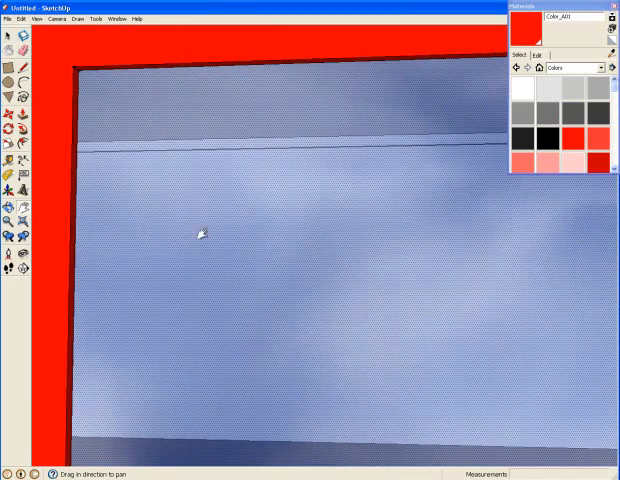
Select Blinds_Wood_Bamboo from the Blinds category in the Materials panel.
{"action": "left_click", "coordinate": [604, 68]}
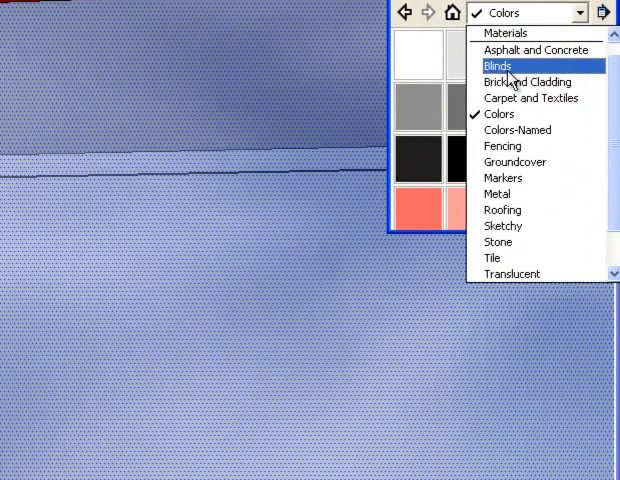
{"action": "left_click", "coordinate": [496, 64]}
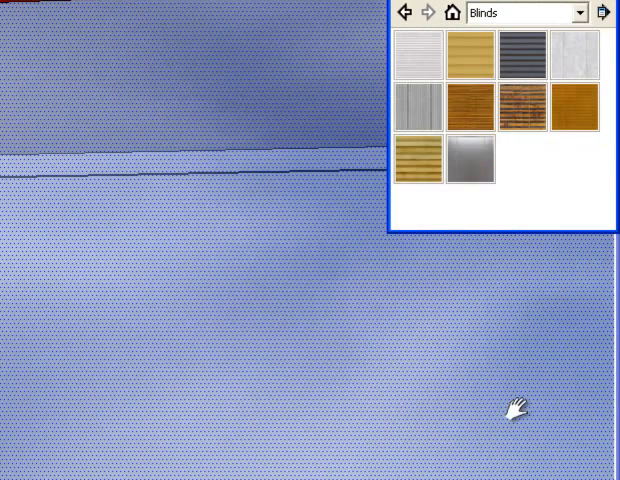
{"action": "mouse_move", "coordinate": [472, 62]}
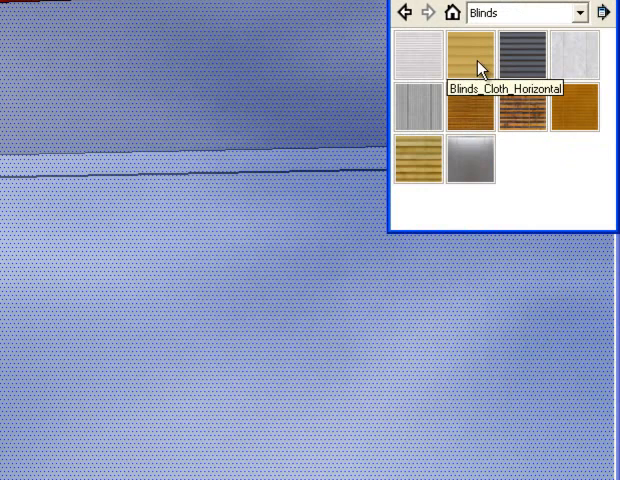
{"action": "mouse_move", "coordinate": [526, 116]}
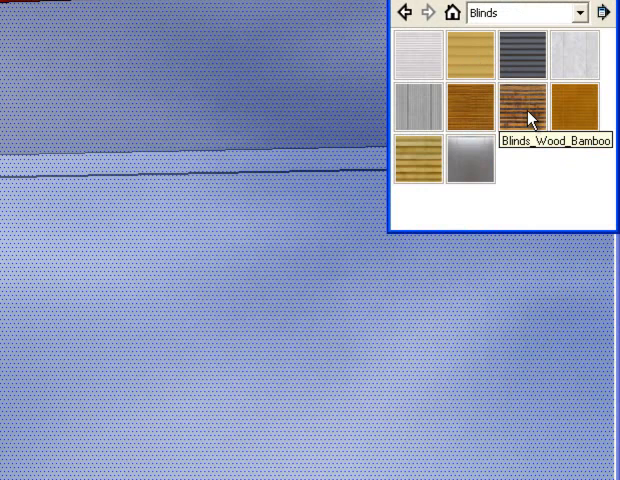
{"action": "left_click", "coordinate": [524, 104]}
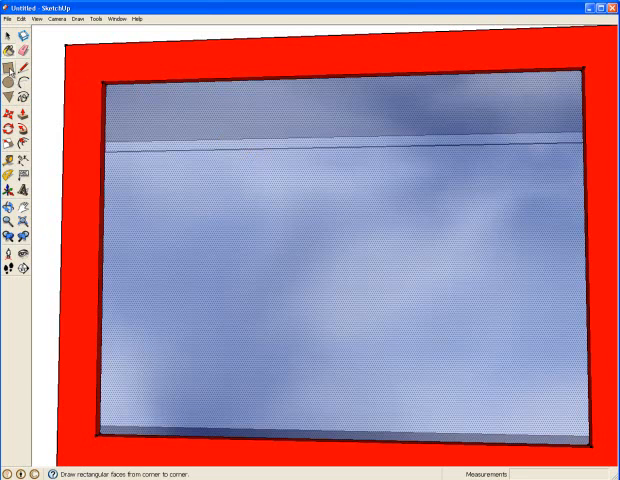
{"action": "mouse_move", "coordinate": [128, 78]}
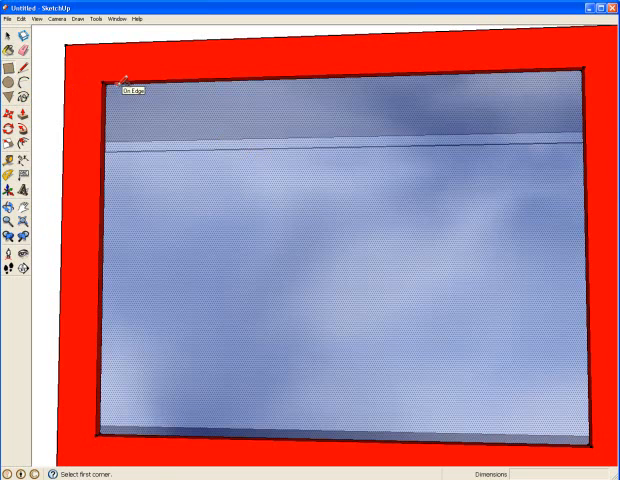